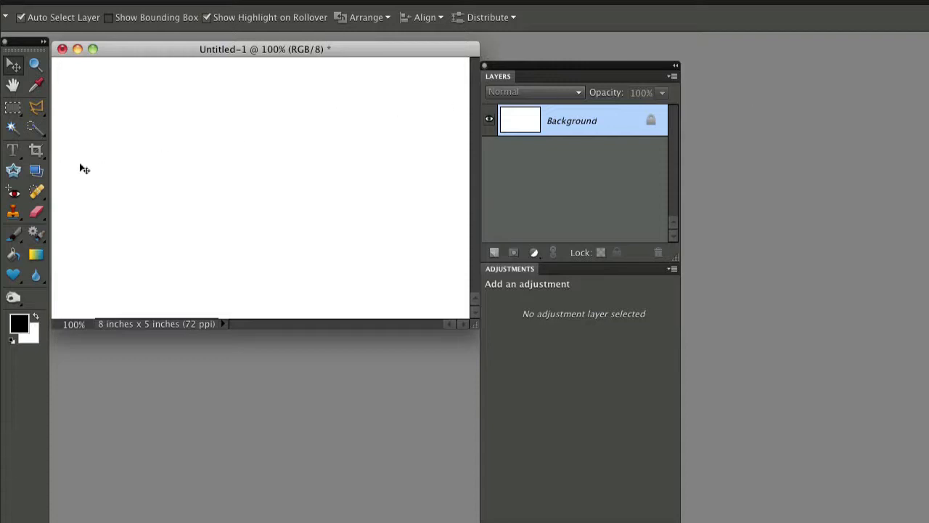
pyautogui.moveTo(12, 232)
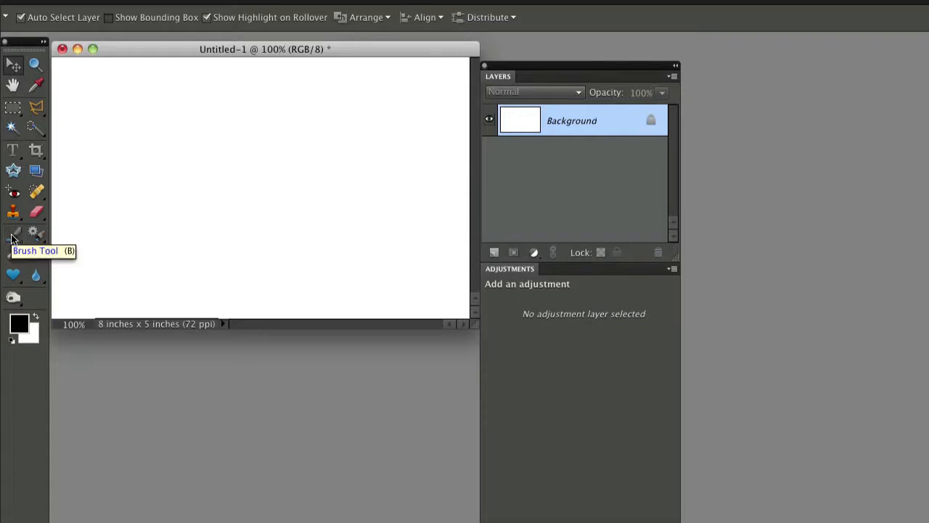
# Make the Brush tool active with its 48 px round brush
pyautogui.click(13, 232)
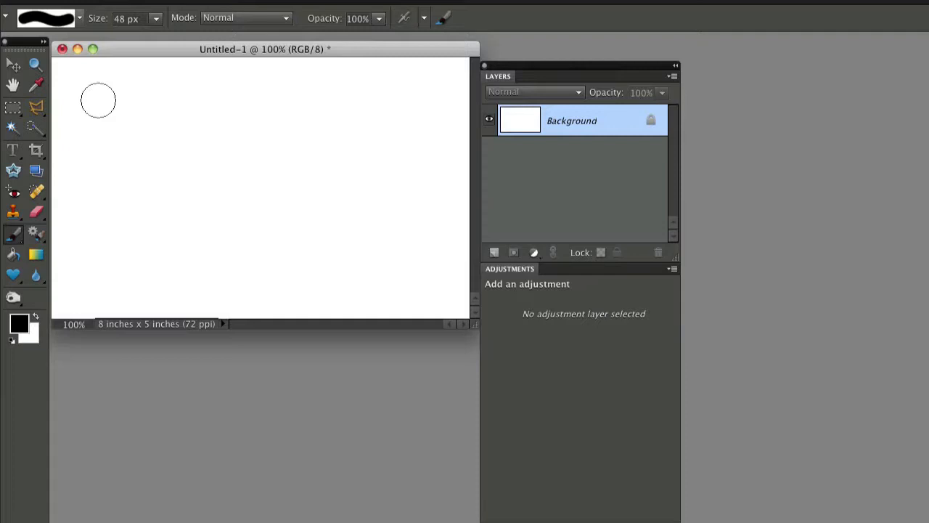
# Paint a thick black straight stroke from the top-left corner down to the lower middle
pyautogui.click(98, 100)
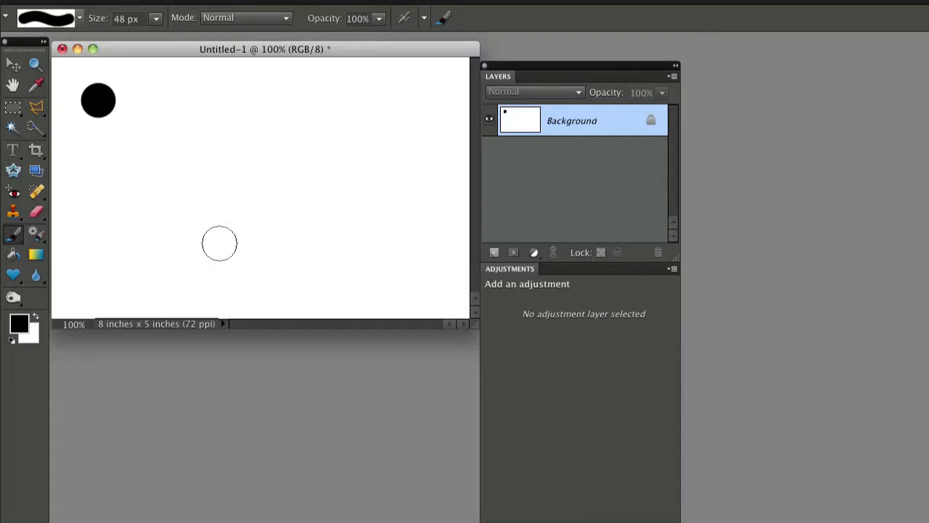
pyautogui.moveTo(99, 101); pyautogui.dragTo(219, 244)
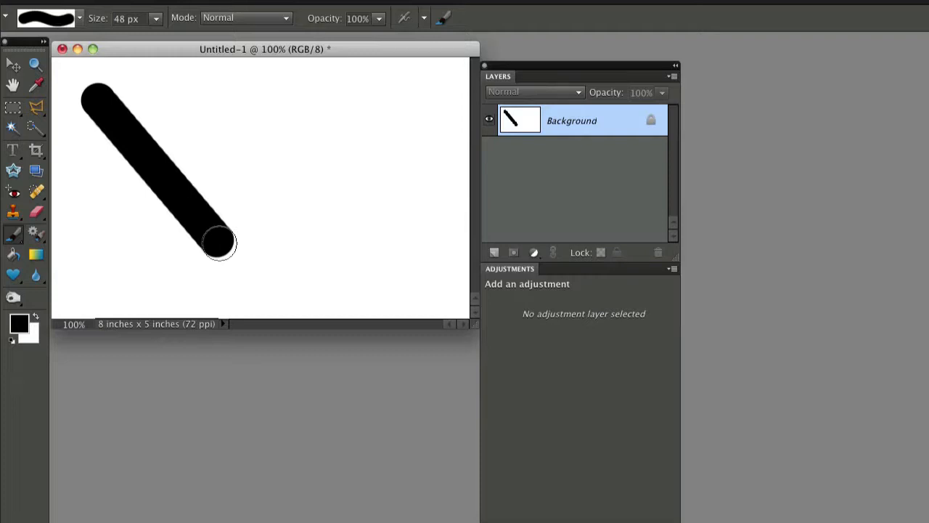
pyautogui.moveTo(306, 126)
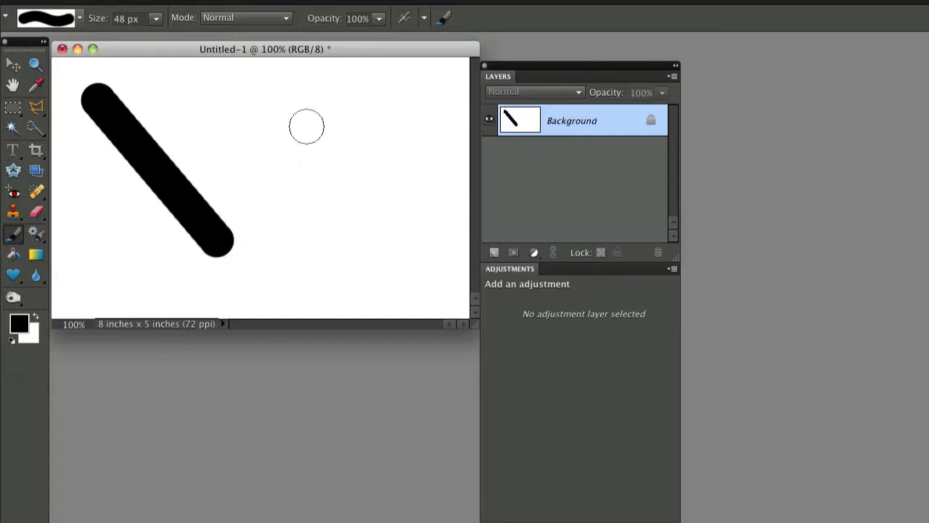
# Add straight segments up to the upper right, down, across the bottom and back to the start, closing the zigzag
pyautogui.moveTo(220, 258); pyautogui.dragTo(327, 104)
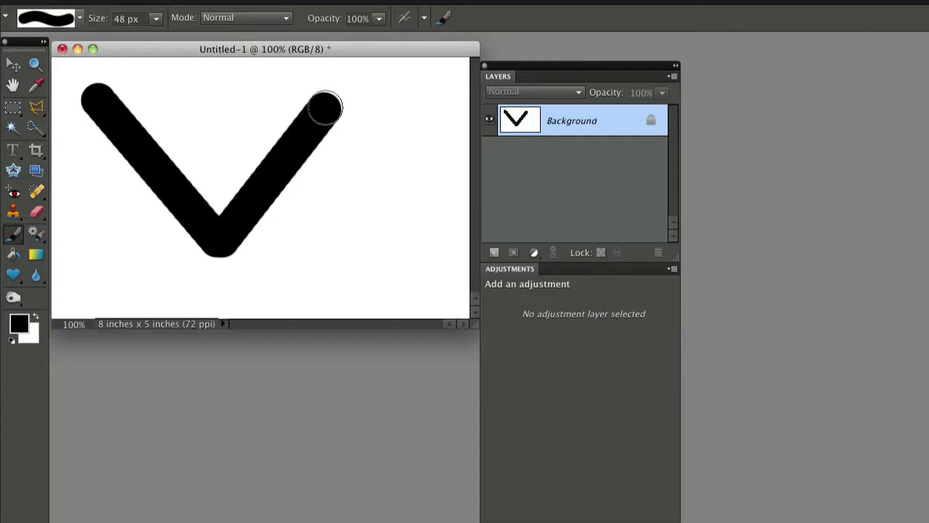
pyautogui.moveTo(326, 109); pyautogui.dragTo(298, 290)
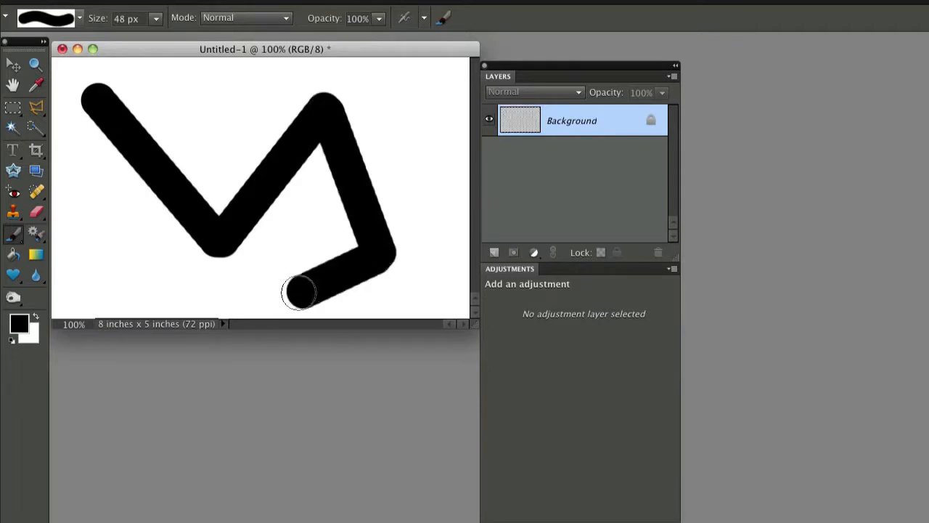
pyautogui.moveTo(302, 291); pyautogui.dragTo(99, 113)
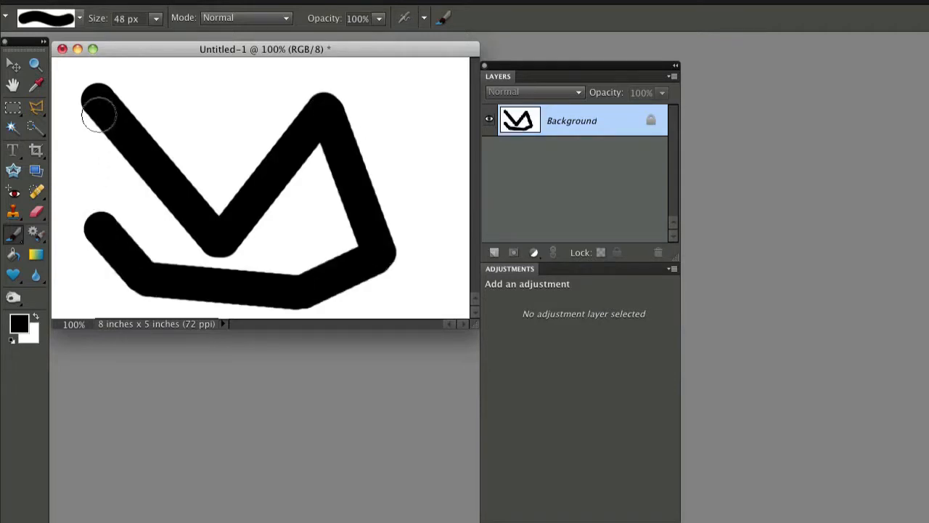
pyautogui.moveTo(99, 113); pyautogui.dragTo(259, 196)
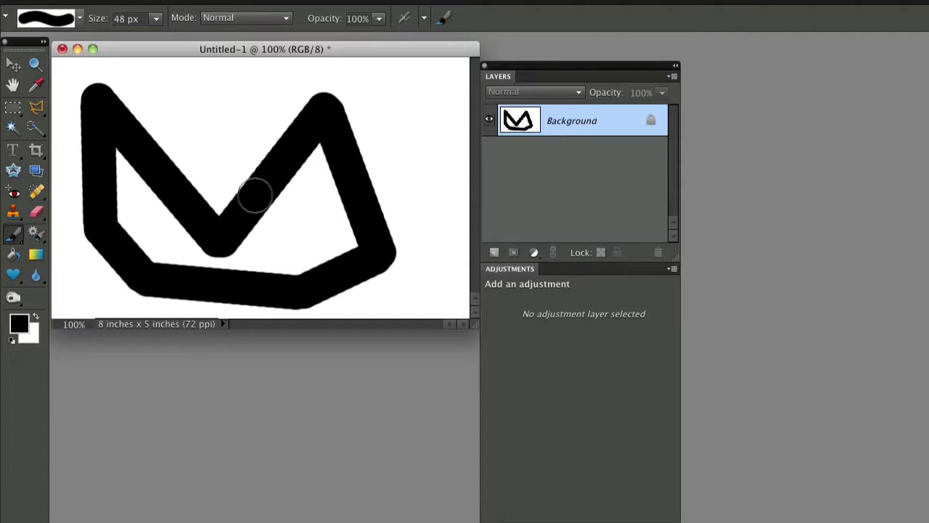